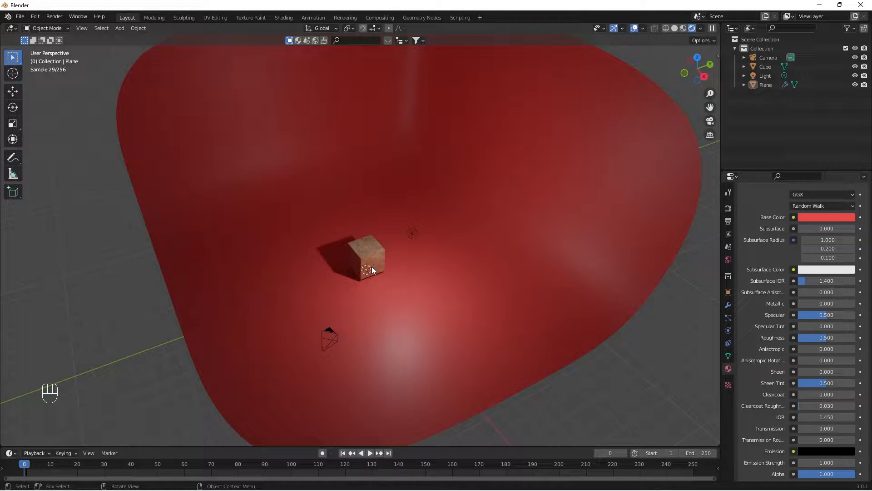
mouse_move(345, 258)
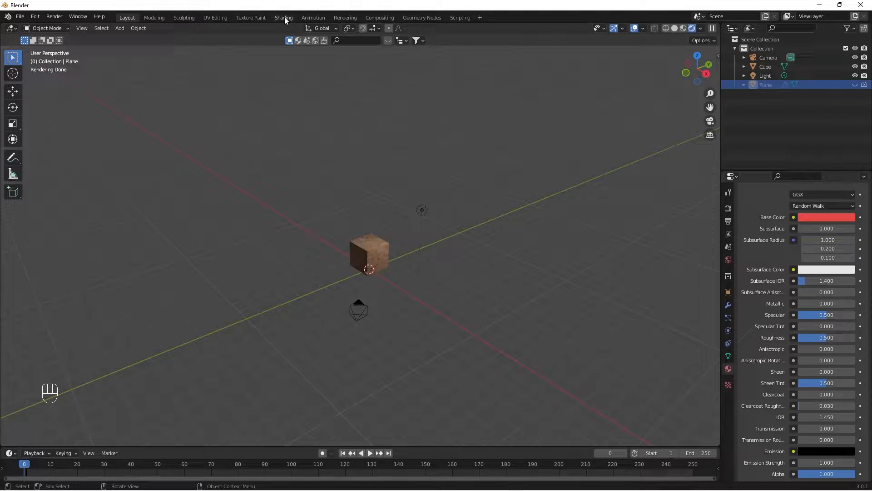
Switch to the Shading workspace and set the node editor to World shader nodes.
left_click(284, 18)
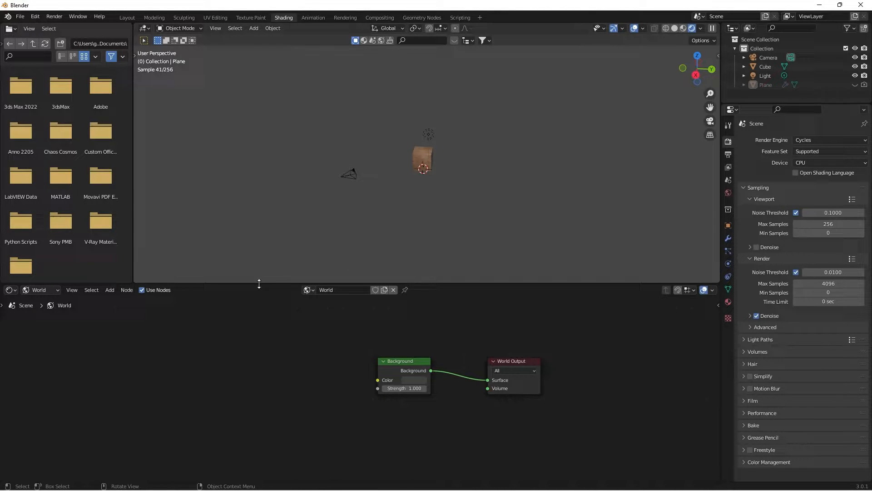
left_click(39, 290)
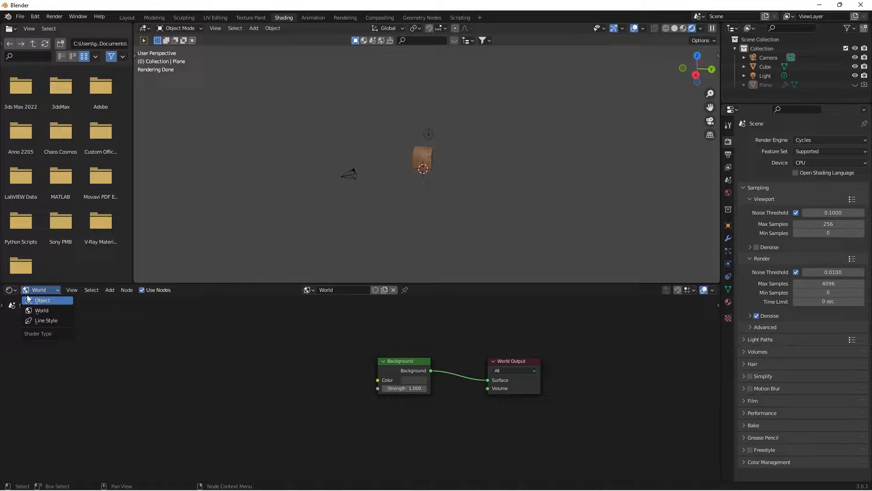
left_click(42, 300)
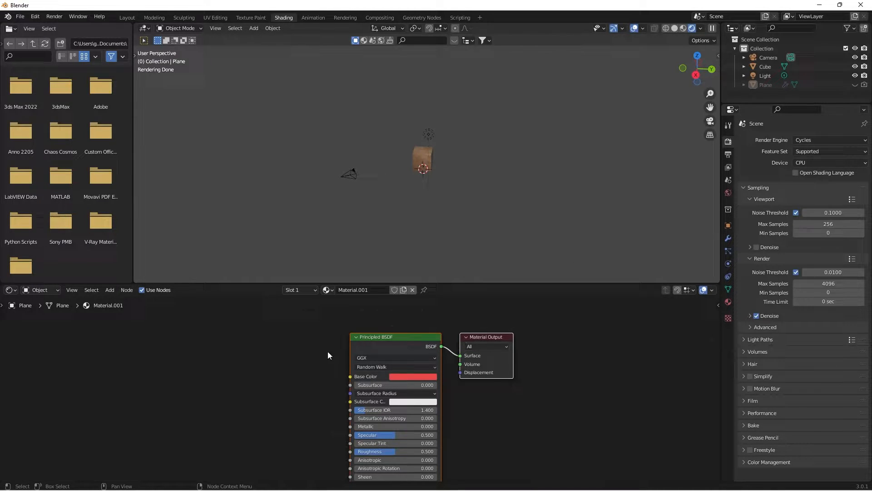
left_click(39, 290)
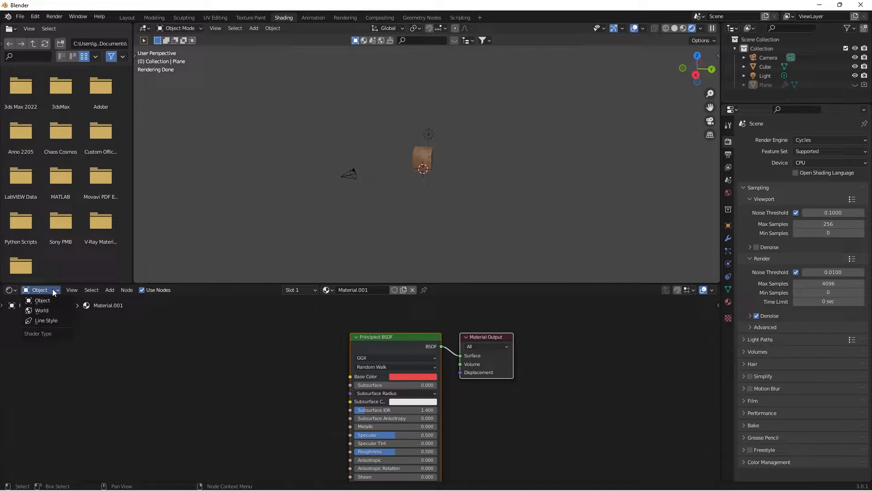
left_click(42, 309)
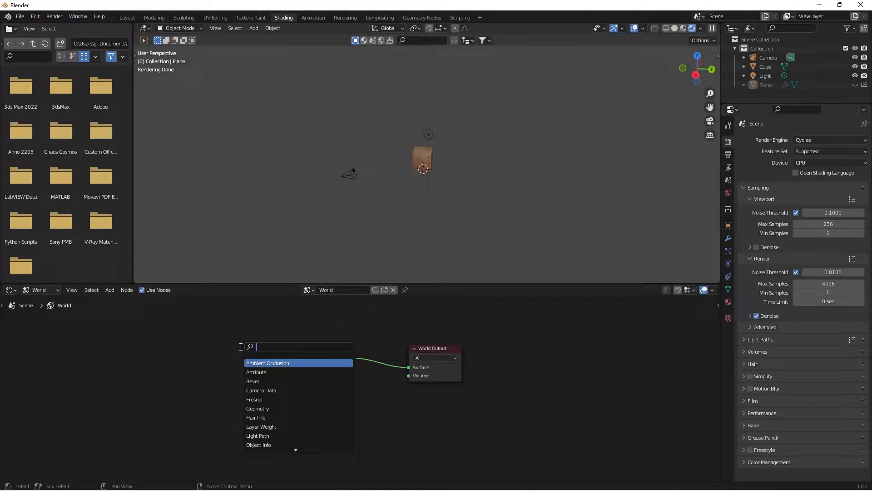
Add Image Texture, Texture Coordinate and Mapping nodes to the world node tree.
type("ima")
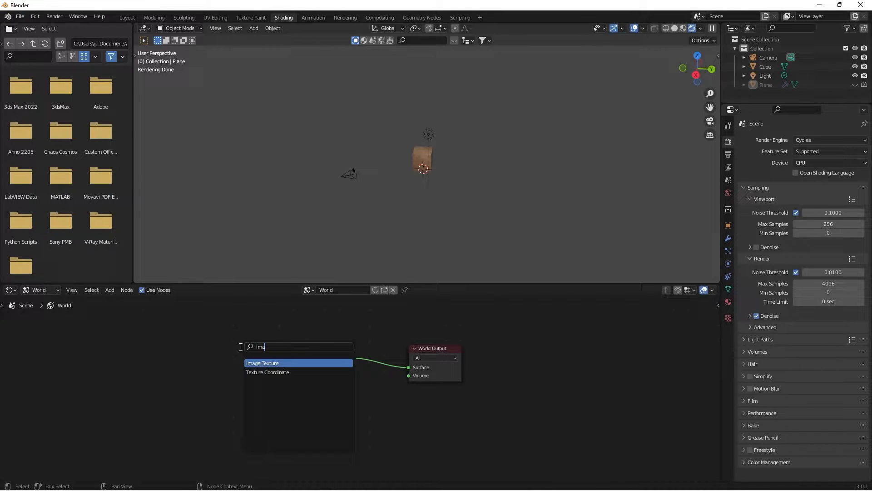
left_click(262, 362)
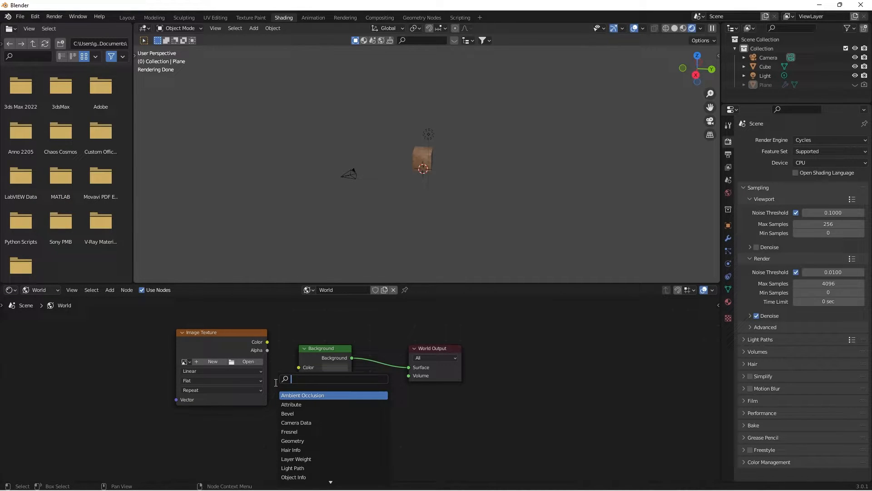
type("textu")
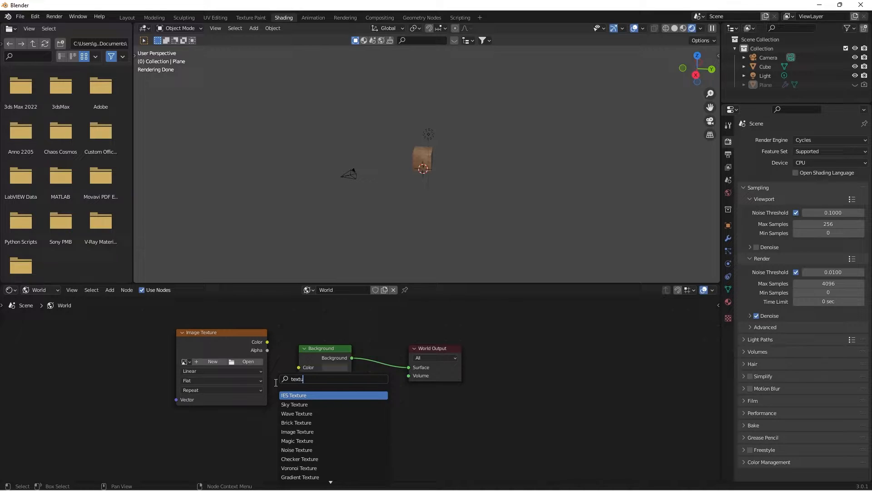
type("ure co")
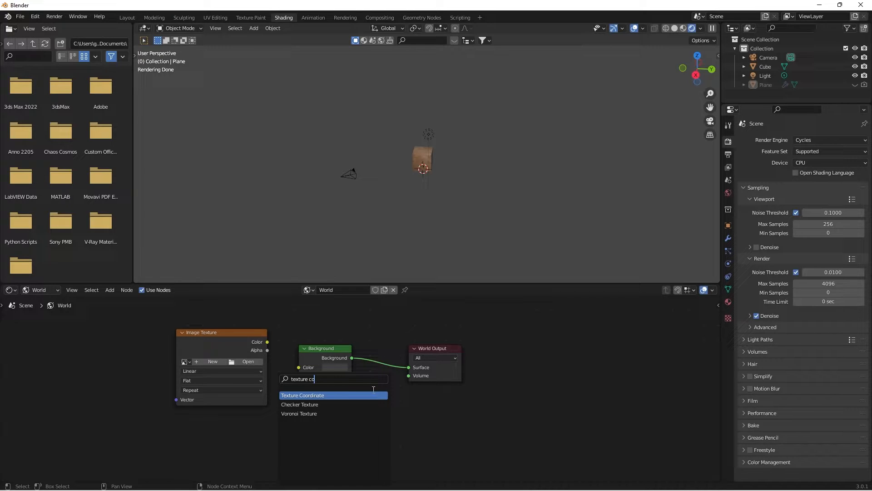
left_click(303, 394)
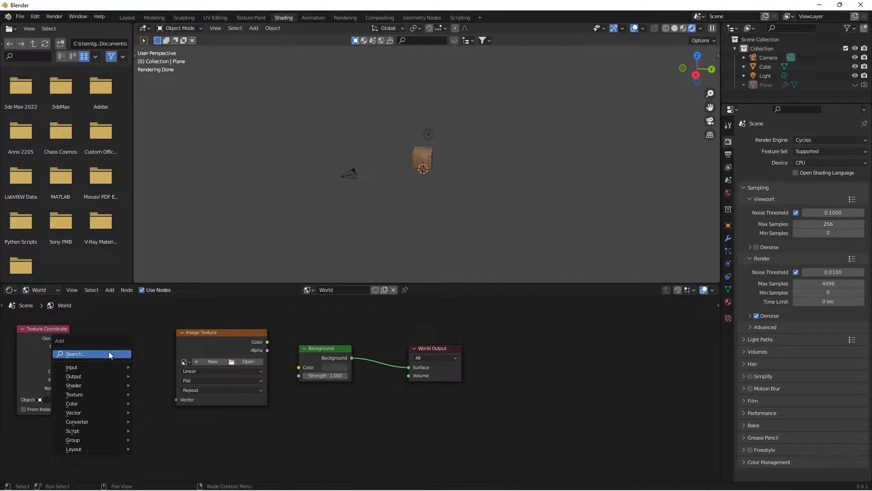
type("mapp")
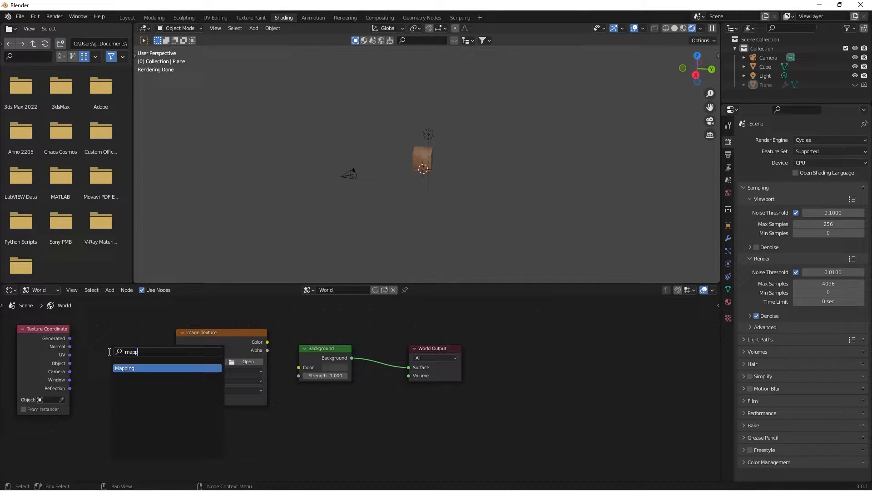
left_click(124, 368)
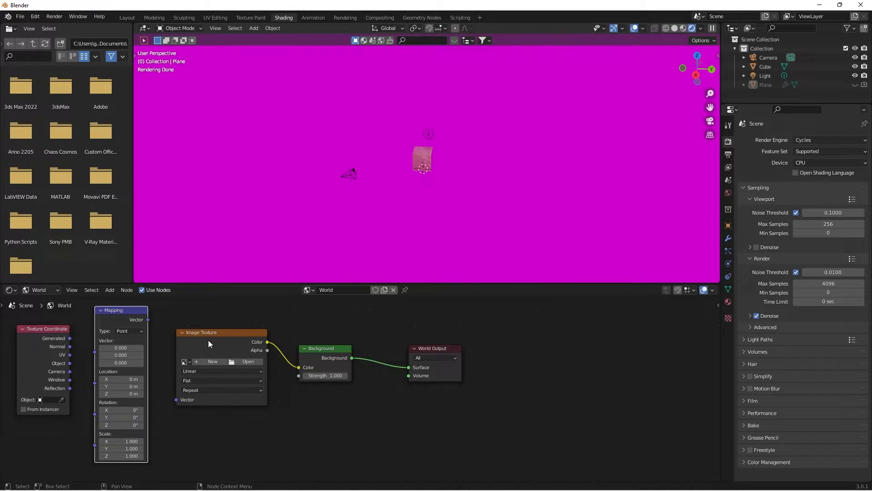
Load HWSign3-Fence_2k.hdr from Downloads' Hollywood_Sign HDRI folder into the Image Texture node.
left_click(248, 361)
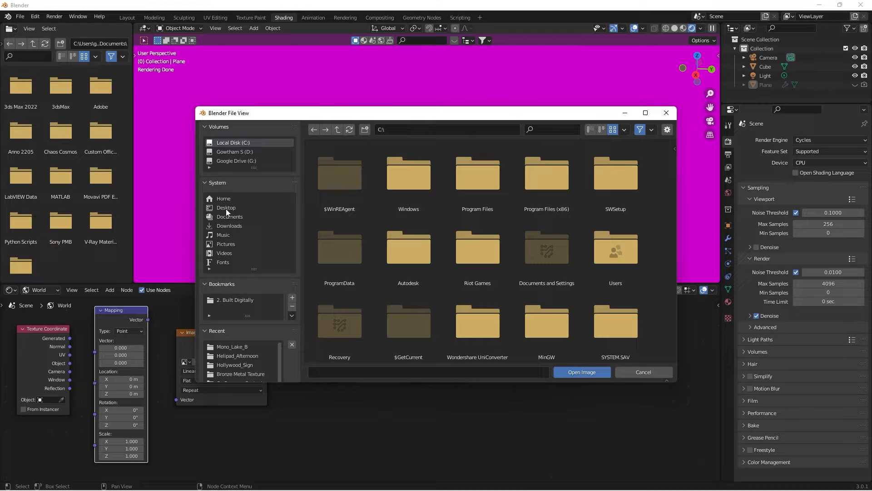
left_click(229, 226)
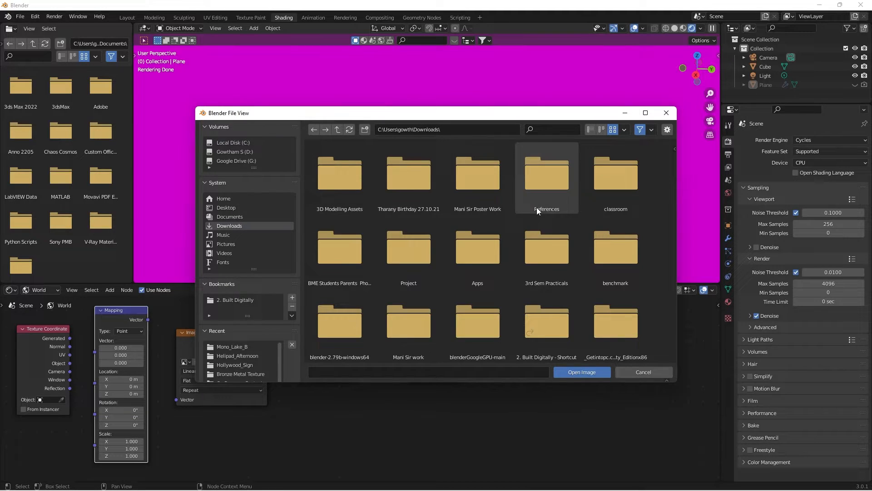
double_click(338, 174)
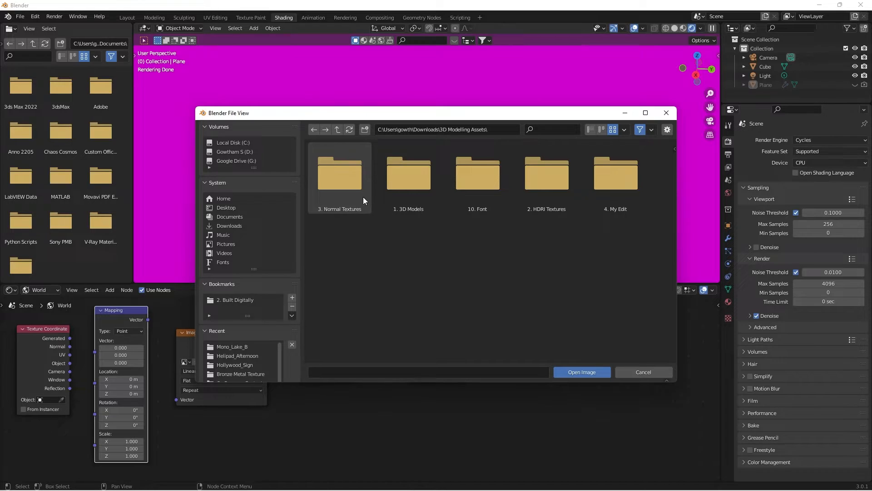
double_click(546, 173)
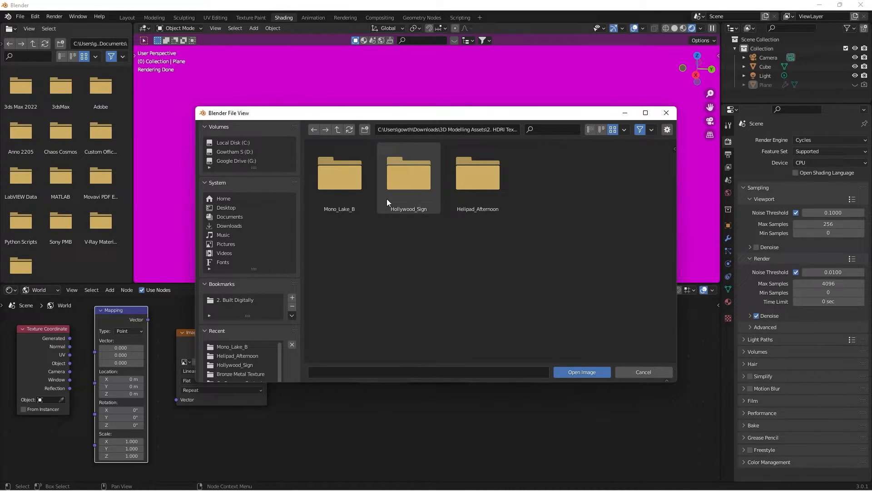
double_click(408, 173)
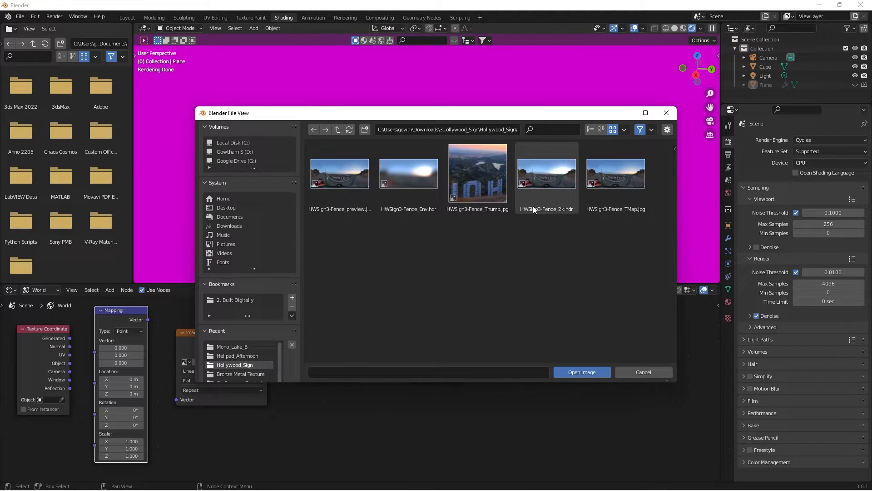
left_click(581, 372)
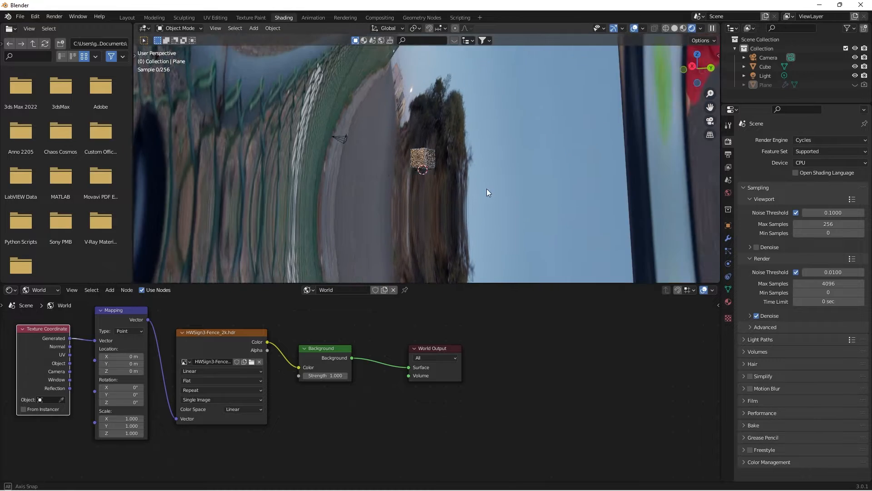
left_click_drag(486, 193, 544, 163)
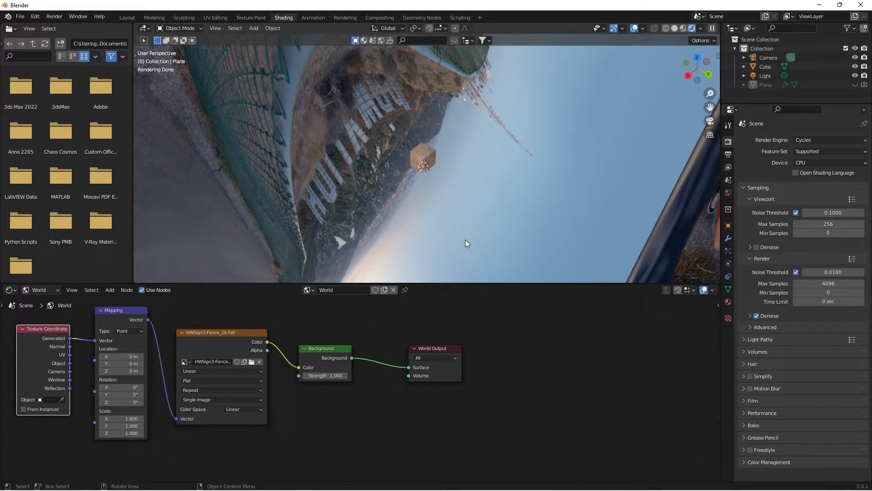
left_click_drag(466, 243, 517, 215)
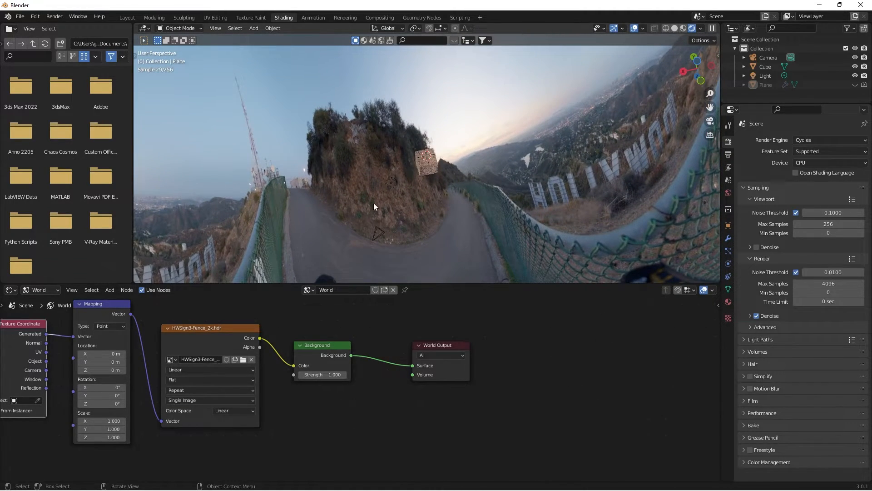
left_click_drag(390, 195, 403, 198)
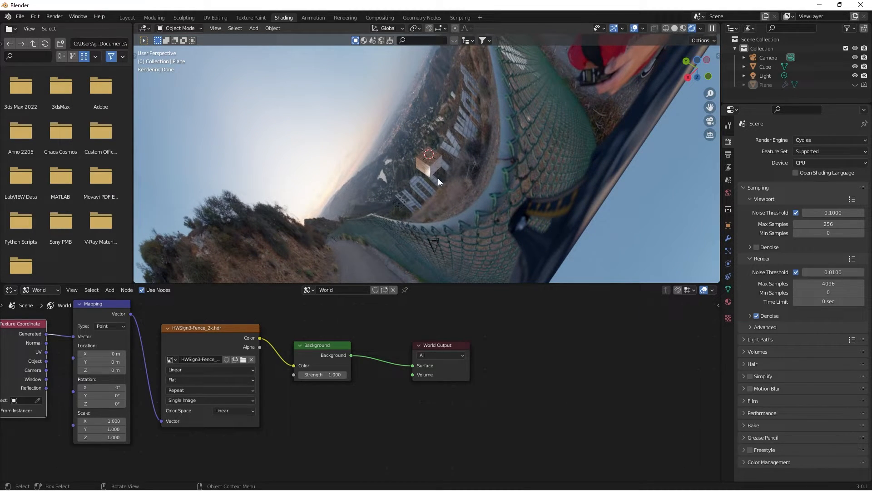
mouse_move(461, 165)
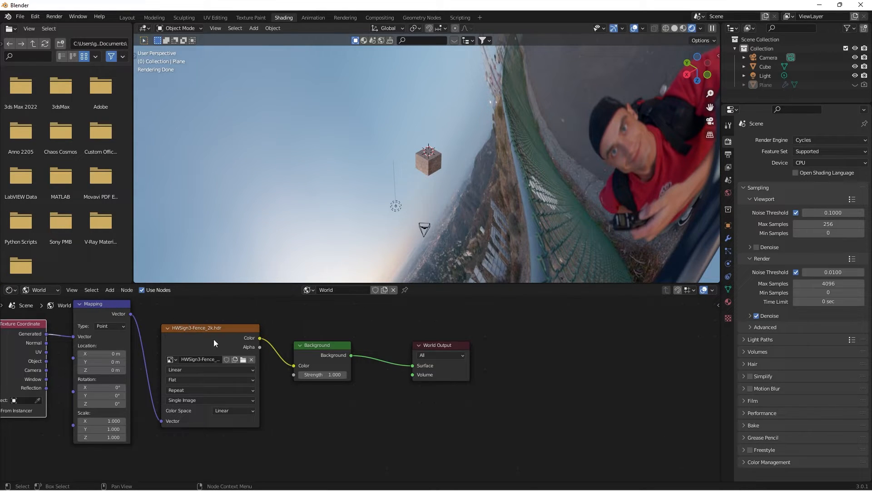
mouse_move(205, 343)
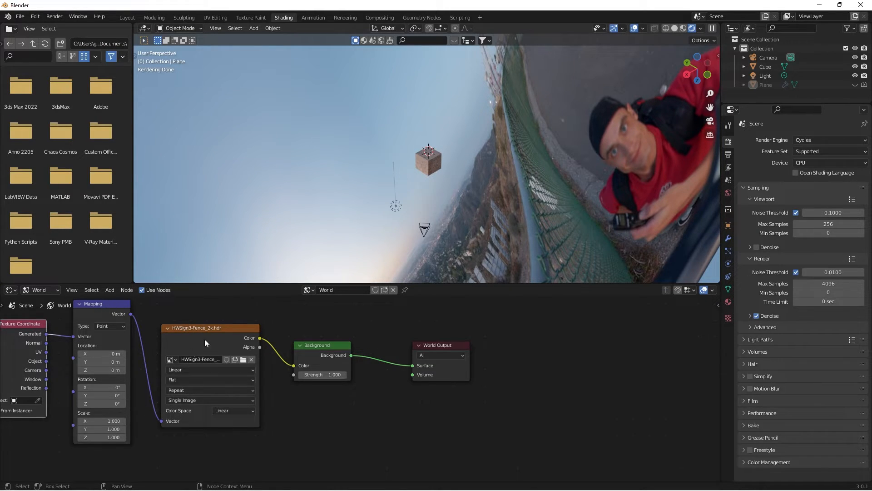
mouse_move(200, 360)
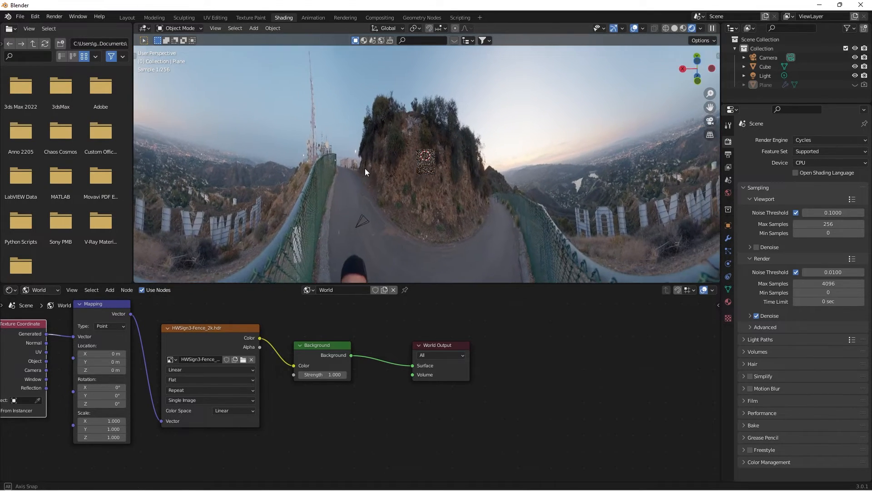
left_click_drag(390, 167, 429, 161)
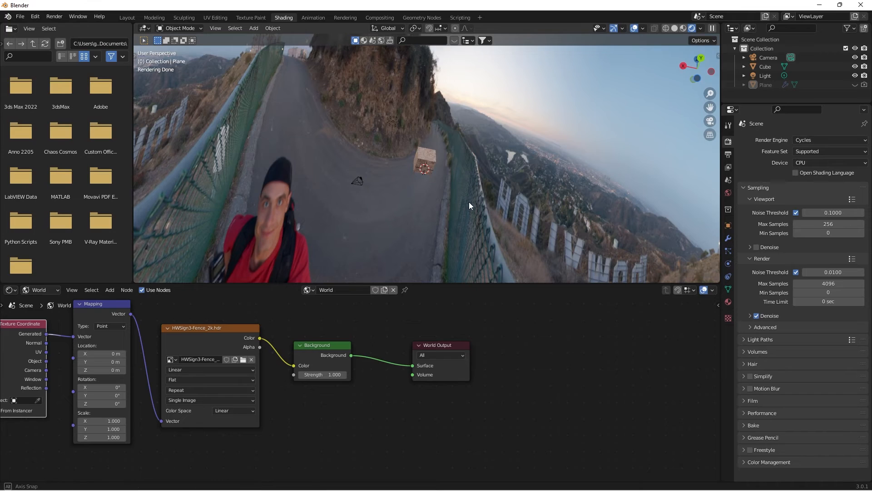
left_click_drag(470, 206, 349, 231)
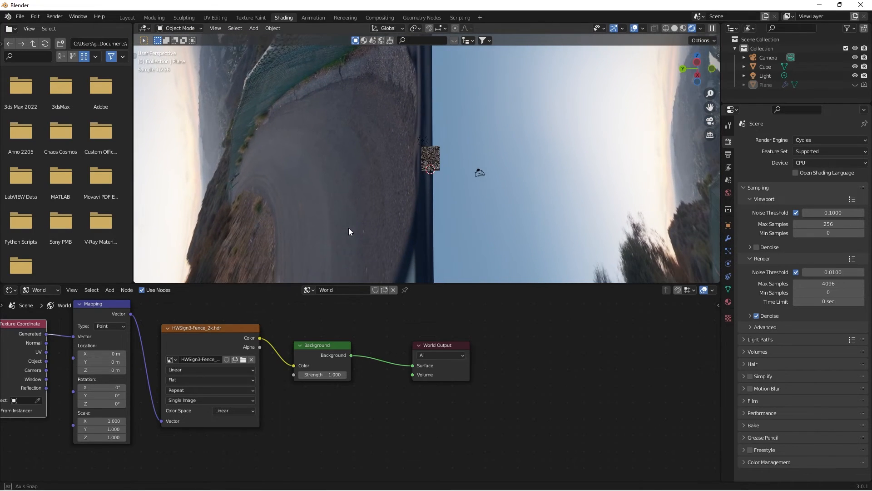